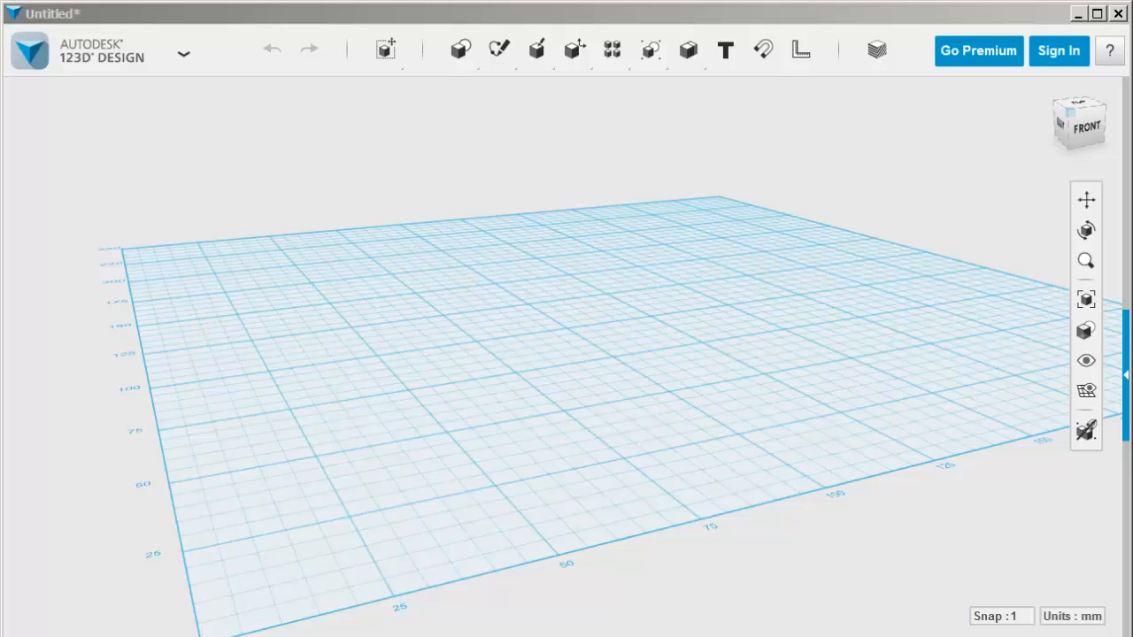
# Place three cone primitives side by side on the grid and orbit to view them.
pyautogui.click(460, 49)
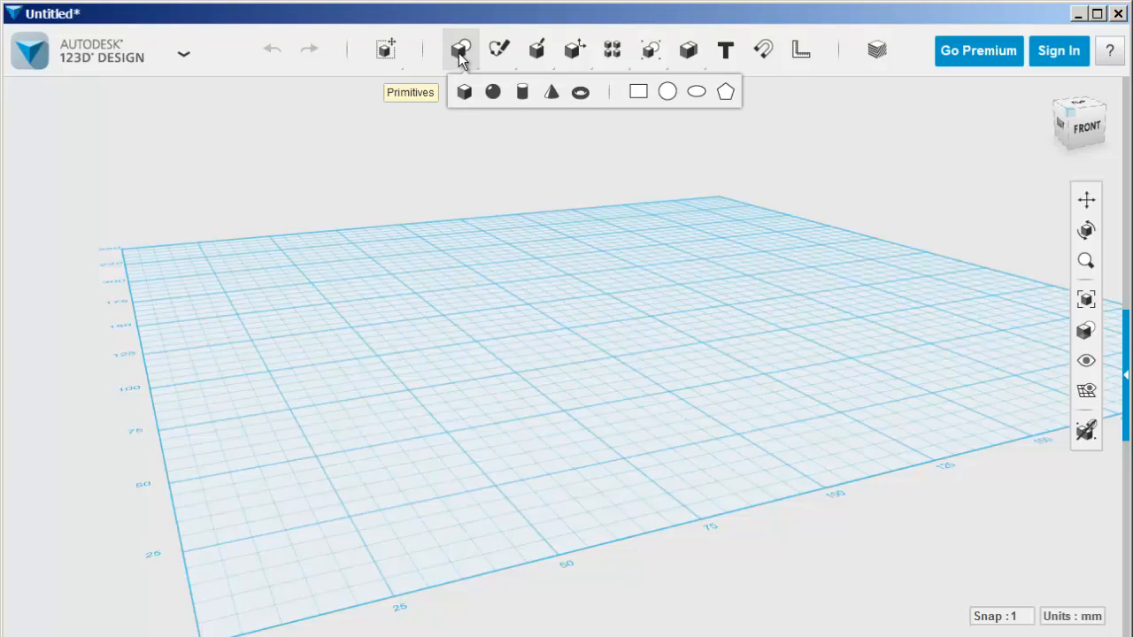
pyautogui.click(551, 91)
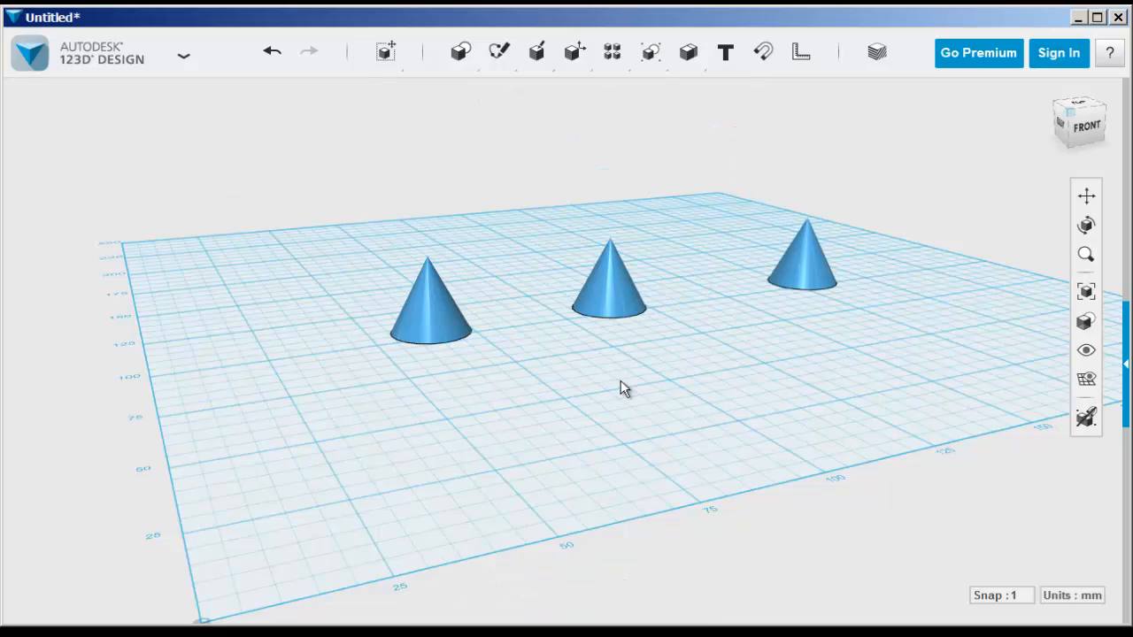
pyautogui.moveTo(624, 388); pyautogui.dragTo(536, 470)
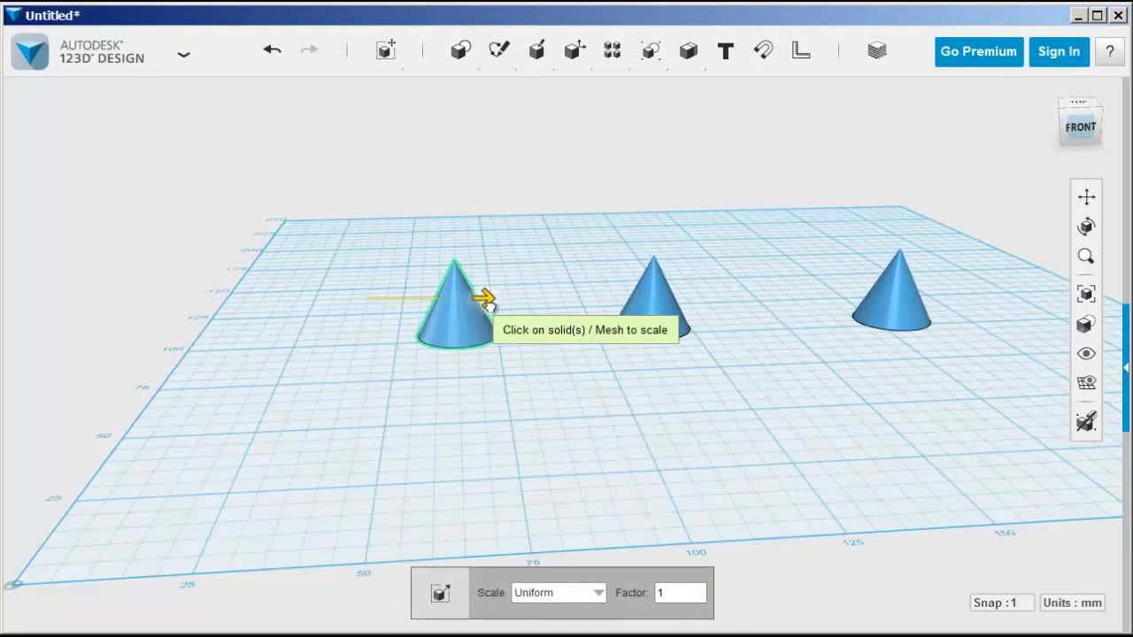
# Scale up the left cone, then move the middle cone onto its top.
pyautogui.moveTo(484, 297); pyautogui.dragTo(526, 299)
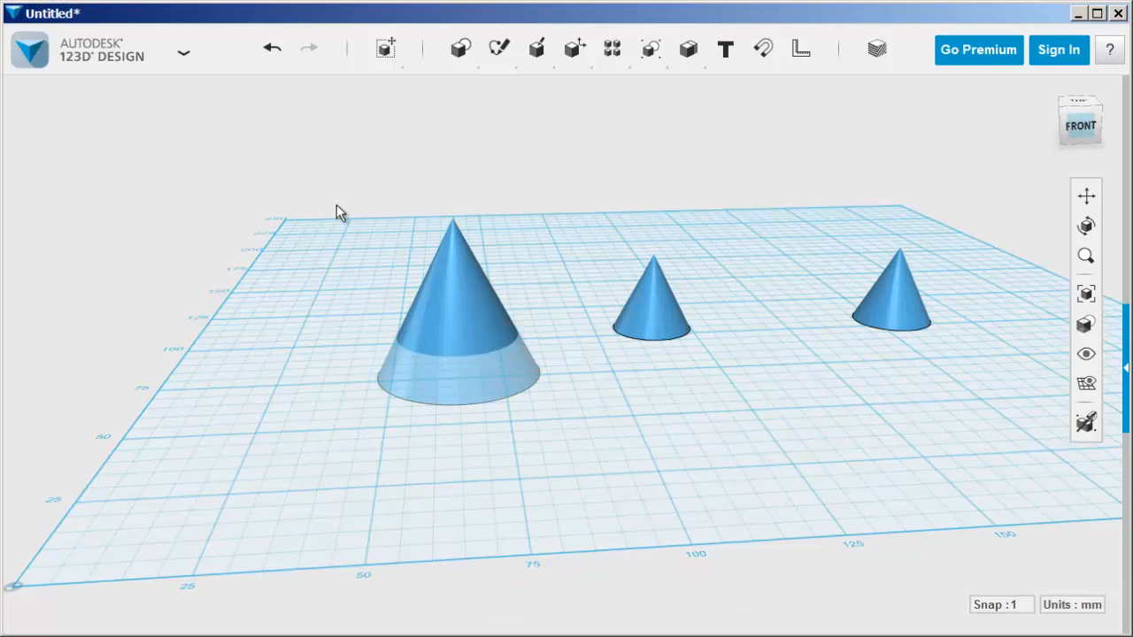
pyautogui.click(455, 336)
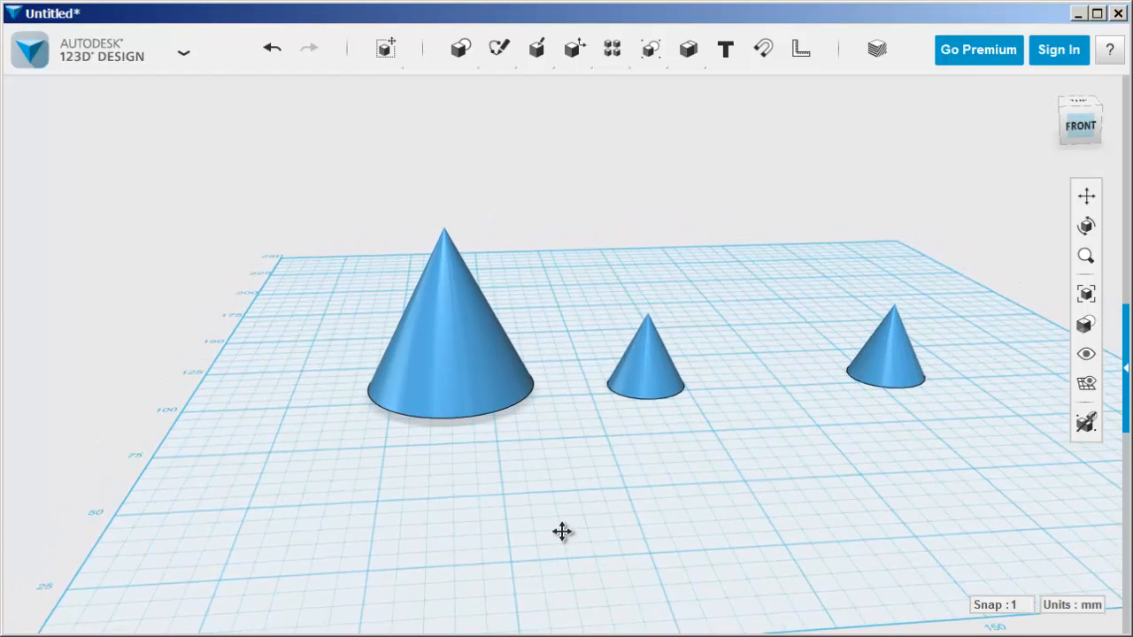
pyautogui.click(646, 363)
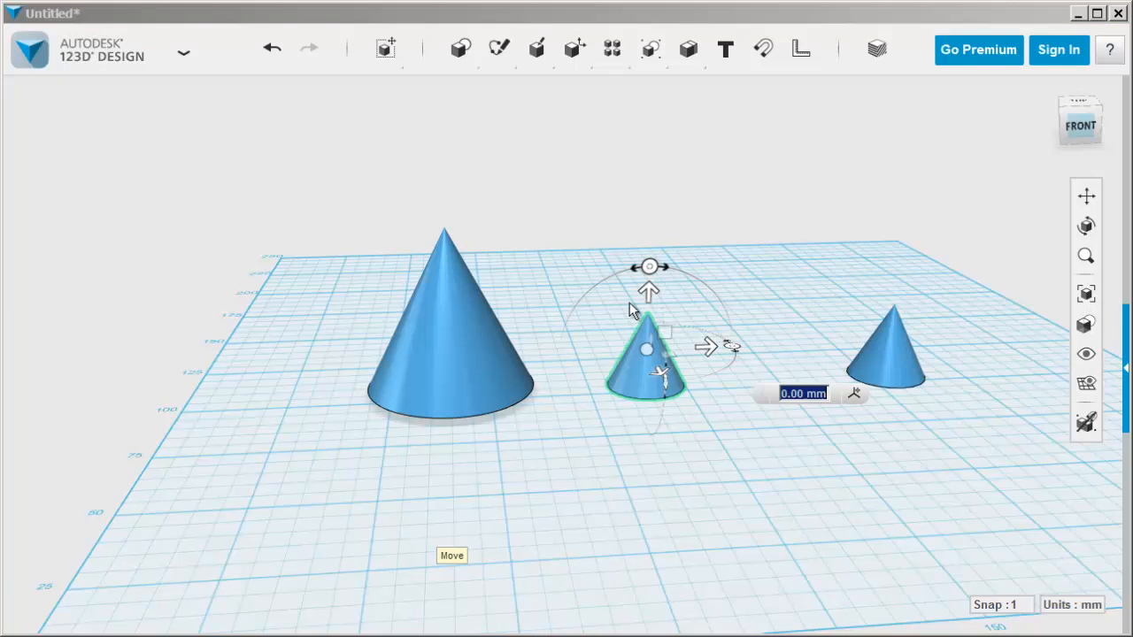
pyautogui.moveTo(649, 292); pyautogui.dragTo(653, 135)
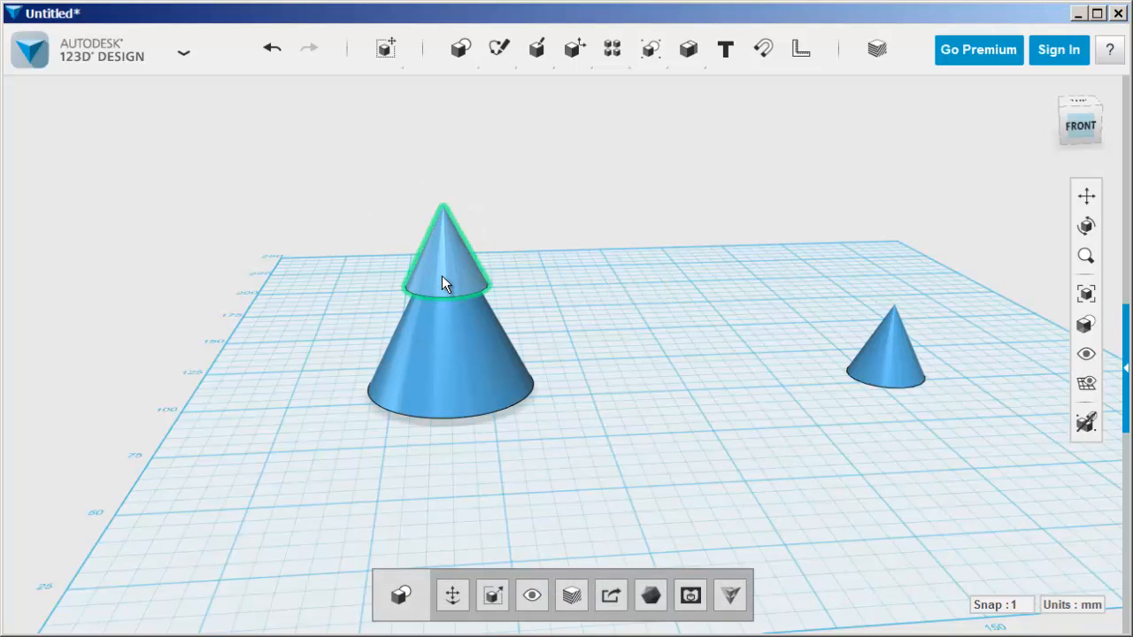
# Scale the upper cone by factor 1.67281, then orbit and select the small right cone.
pyautogui.click(492, 595)
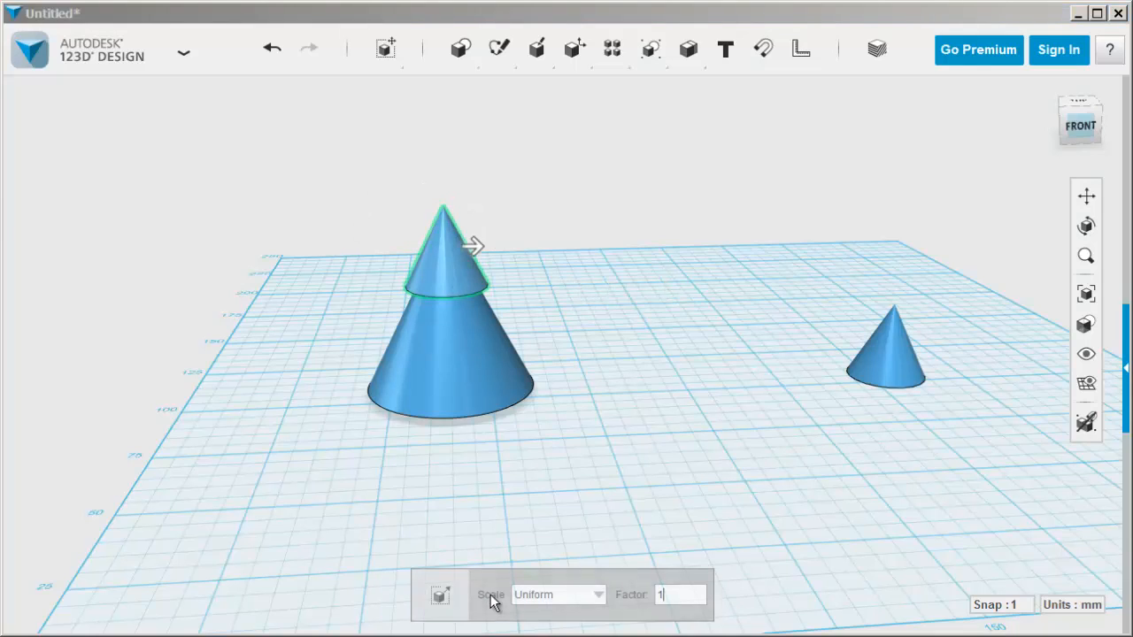
pyautogui.moveTo(474, 246); pyautogui.dragTo(493, 249)
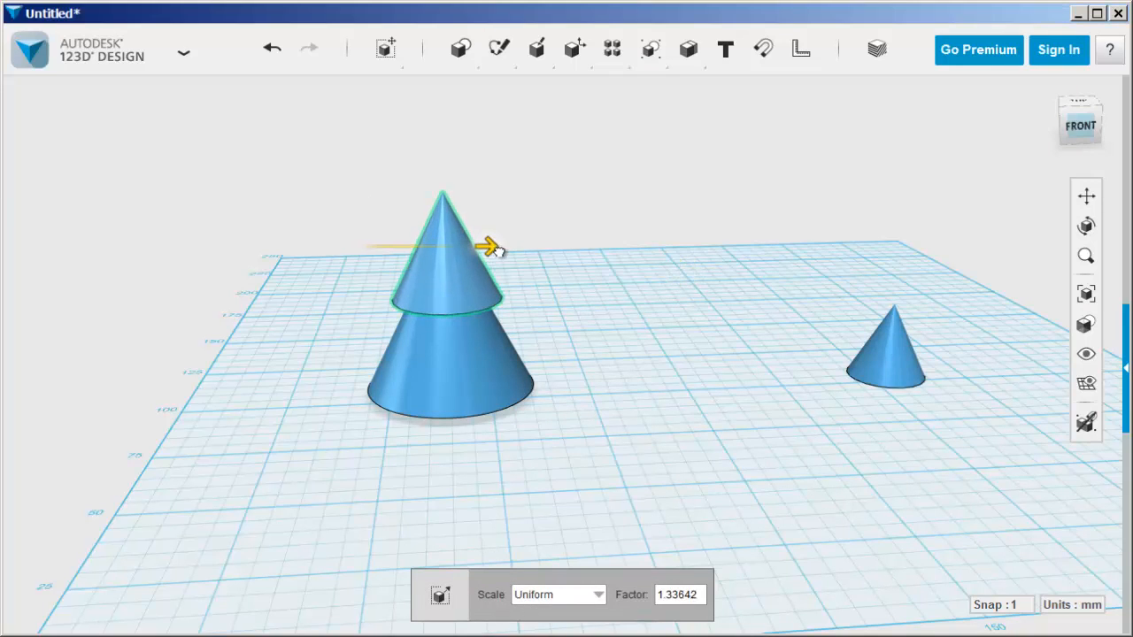
pyautogui.moveTo(494, 246); pyautogui.dragTo(503, 239)
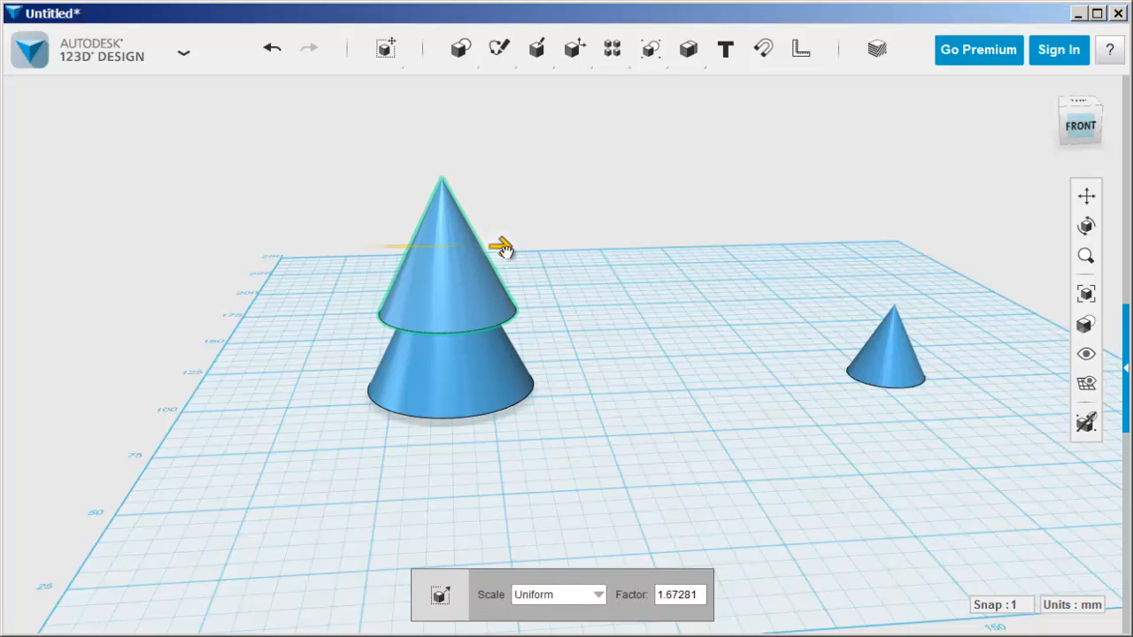
pyautogui.moveTo(1018, 83)
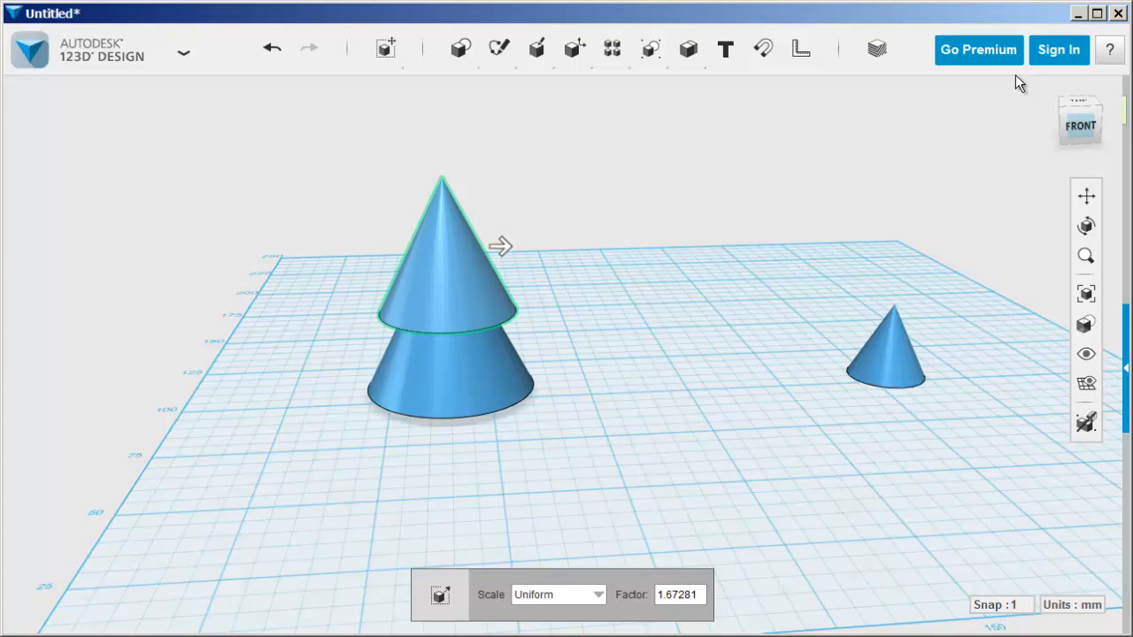
pyautogui.click(1080, 115)
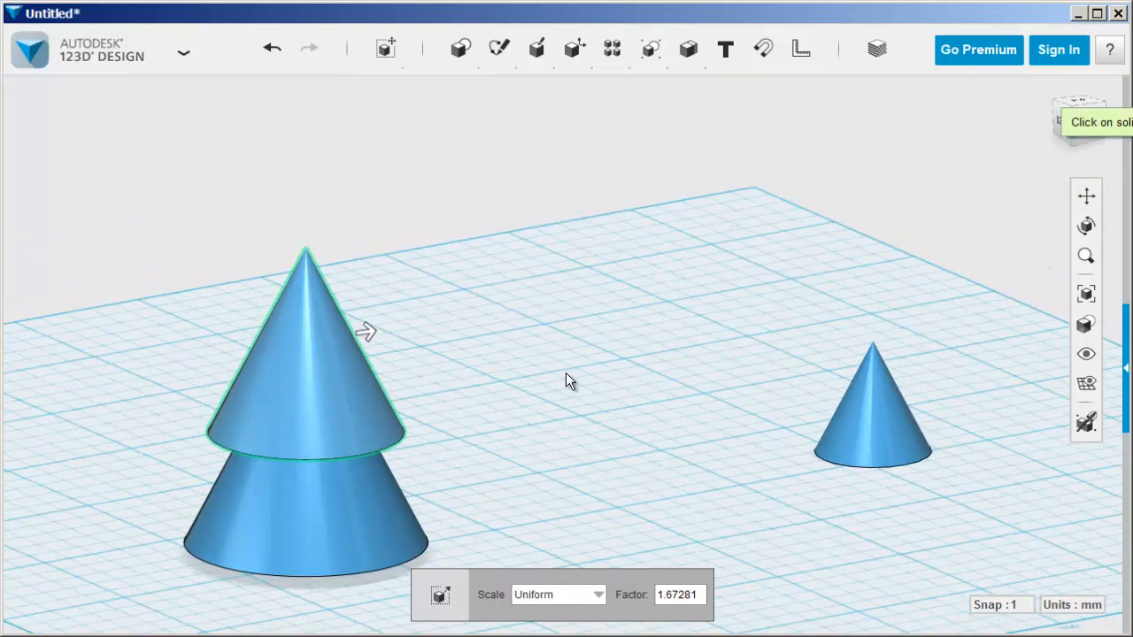
pyautogui.moveTo(566, 380); pyautogui.dragTo(600, 407)
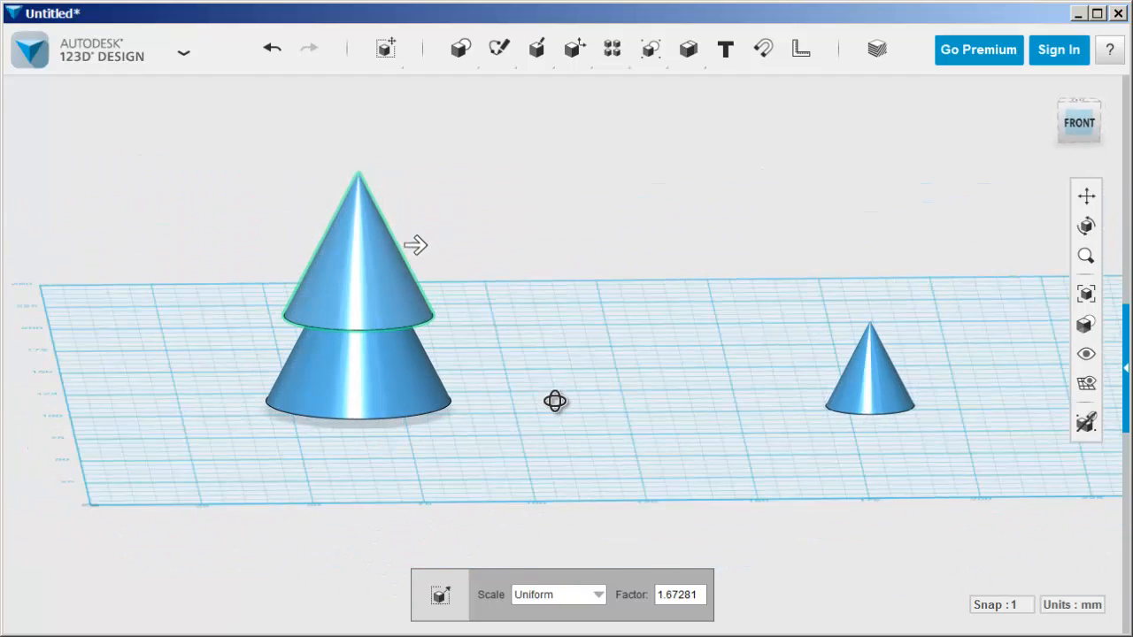
pyautogui.click(869, 372)
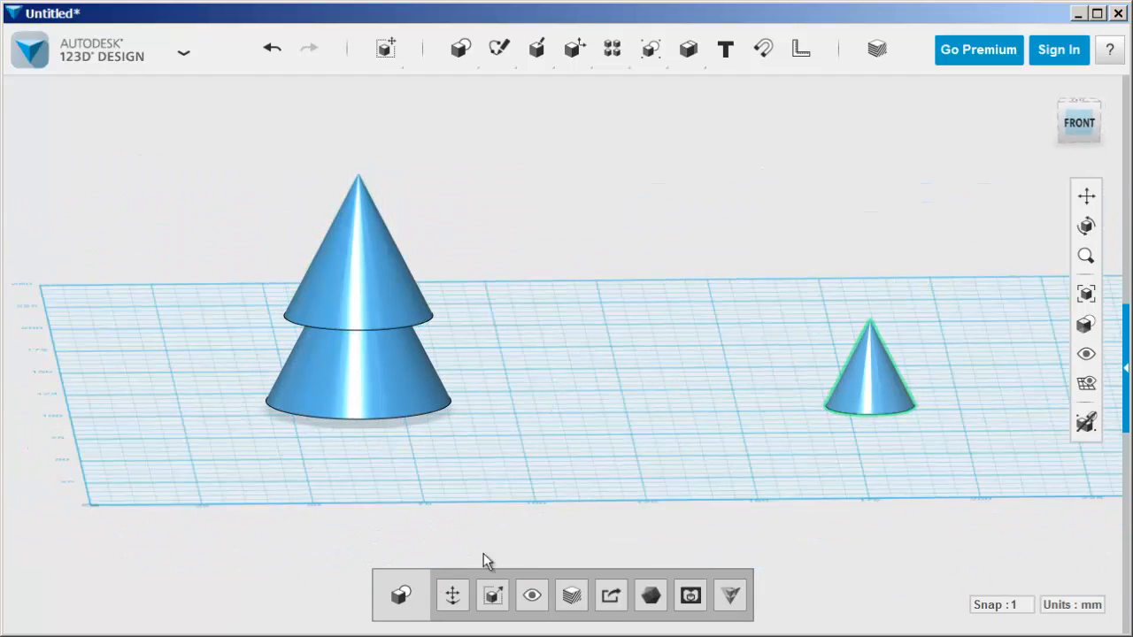
pyautogui.click(870, 372)
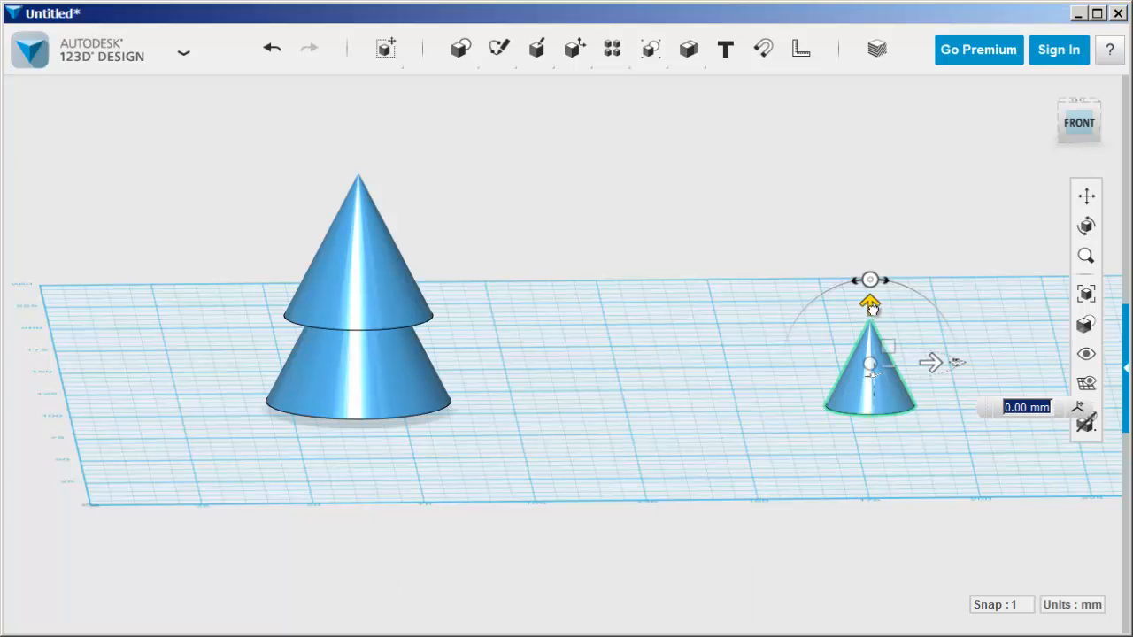
pyautogui.moveTo(869, 362); pyautogui.dragTo(781, 195)
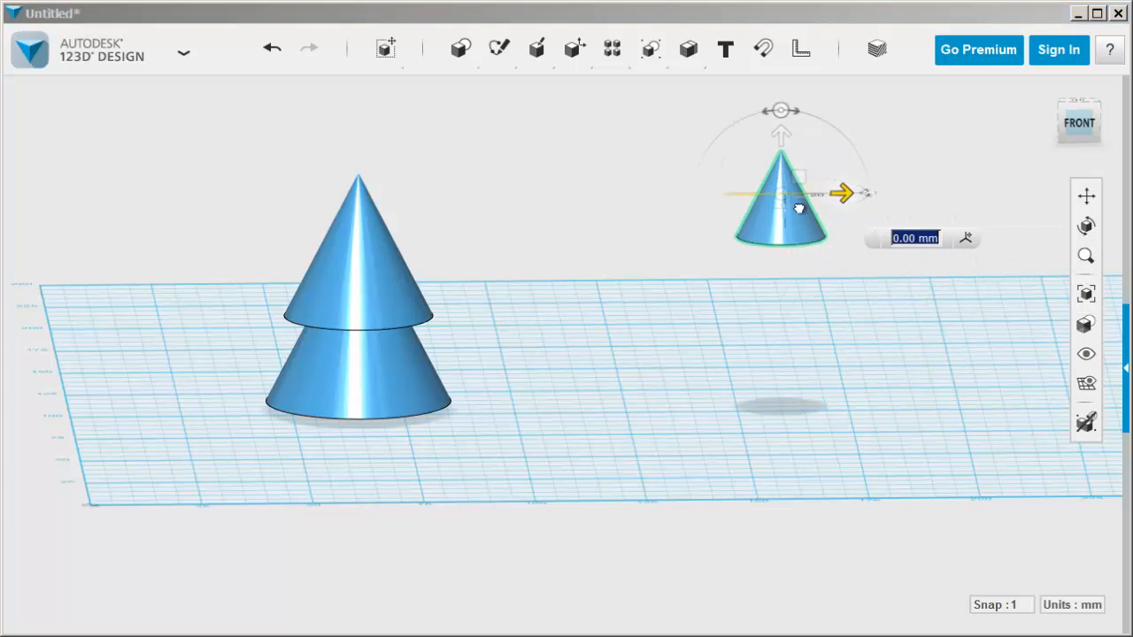
pyautogui.moveTo(796, 208); pyautogui.dragTo(359, 197)
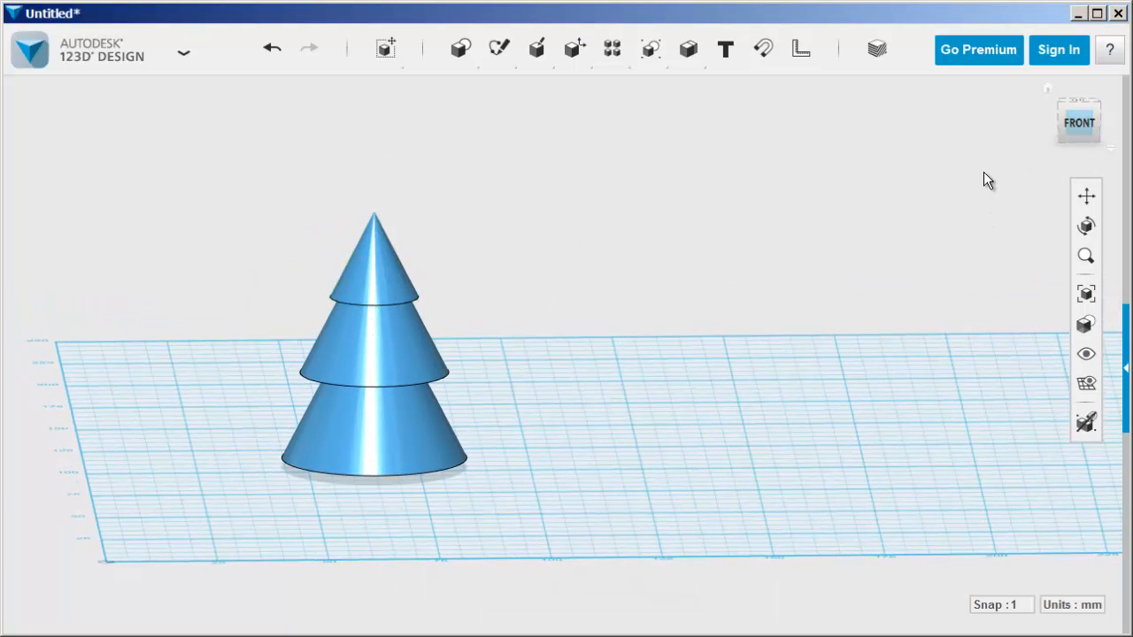
pyautogui.click(1078, 115)
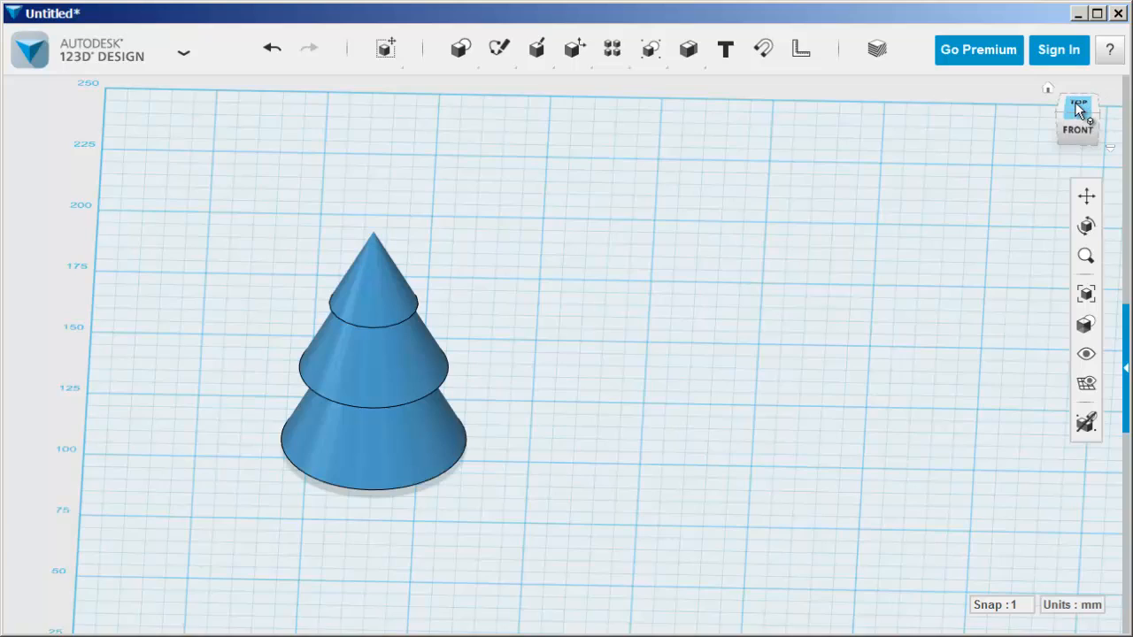
pyautogui.click(1077, 104)
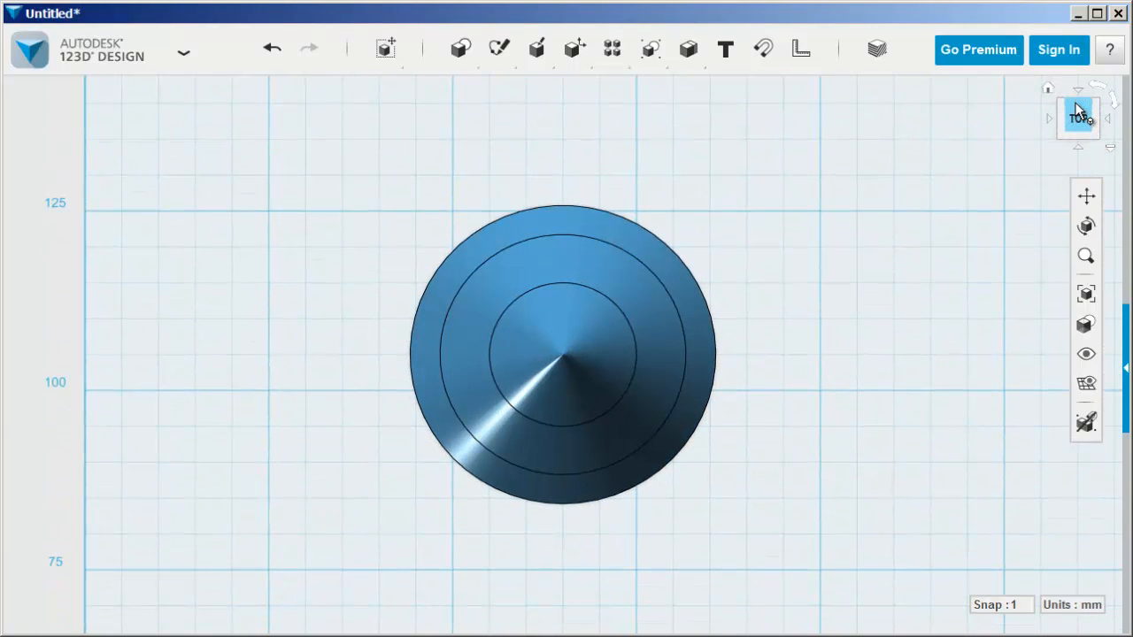
pyautogui.click(1078, 133)
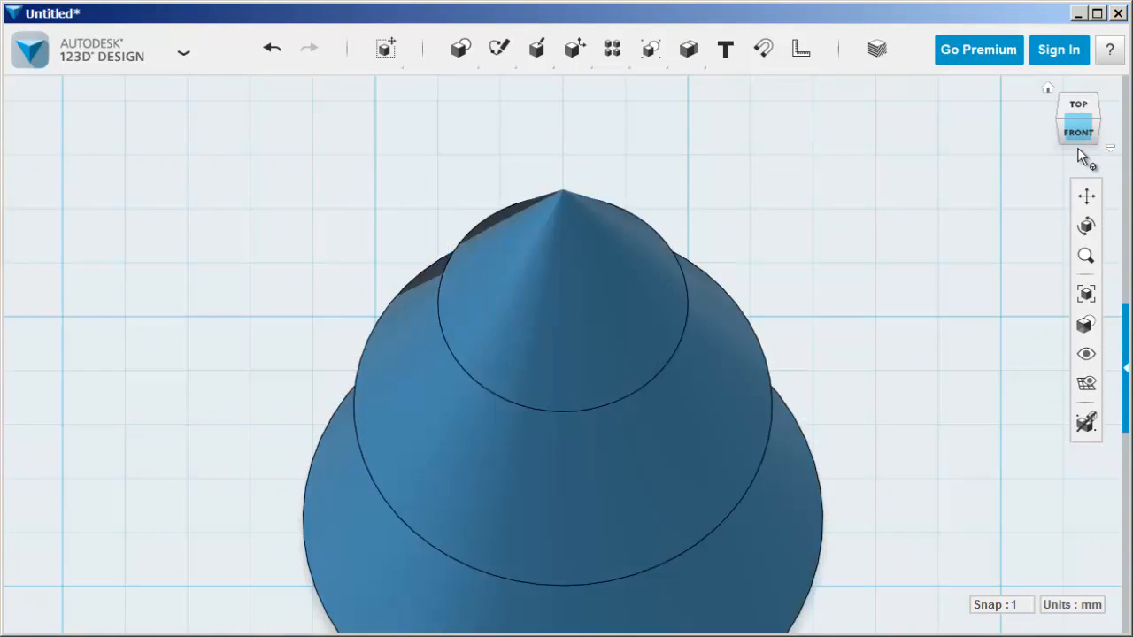
pyautogui.click(1077, 132)
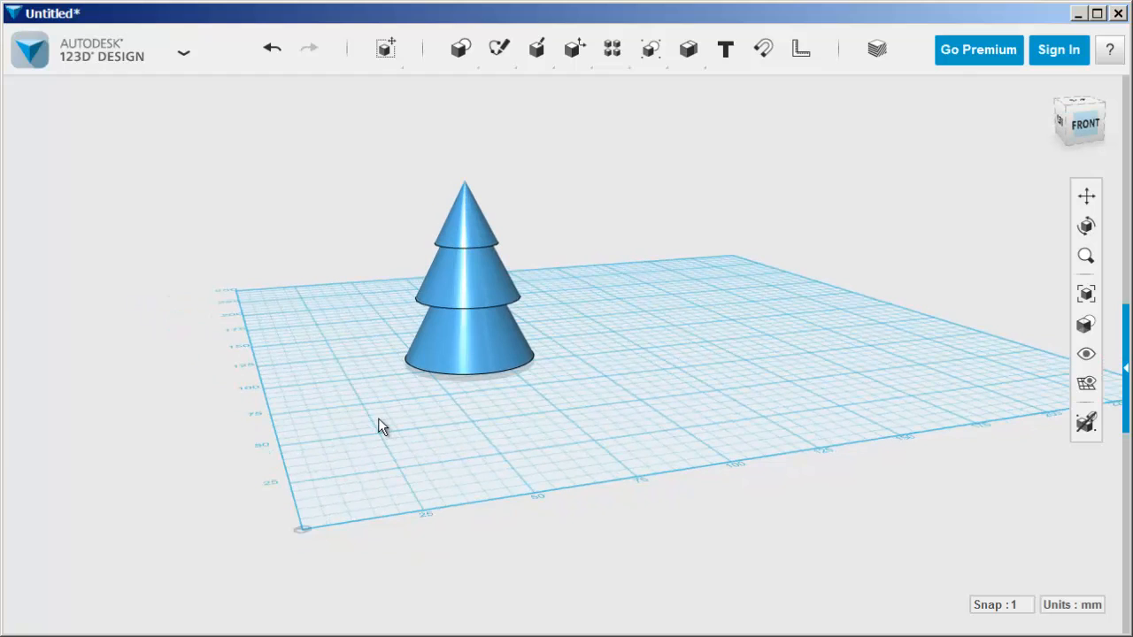
# Add a cylinder of radius 3 and height 20 below the tree.
pyautogui.click(460, 49)
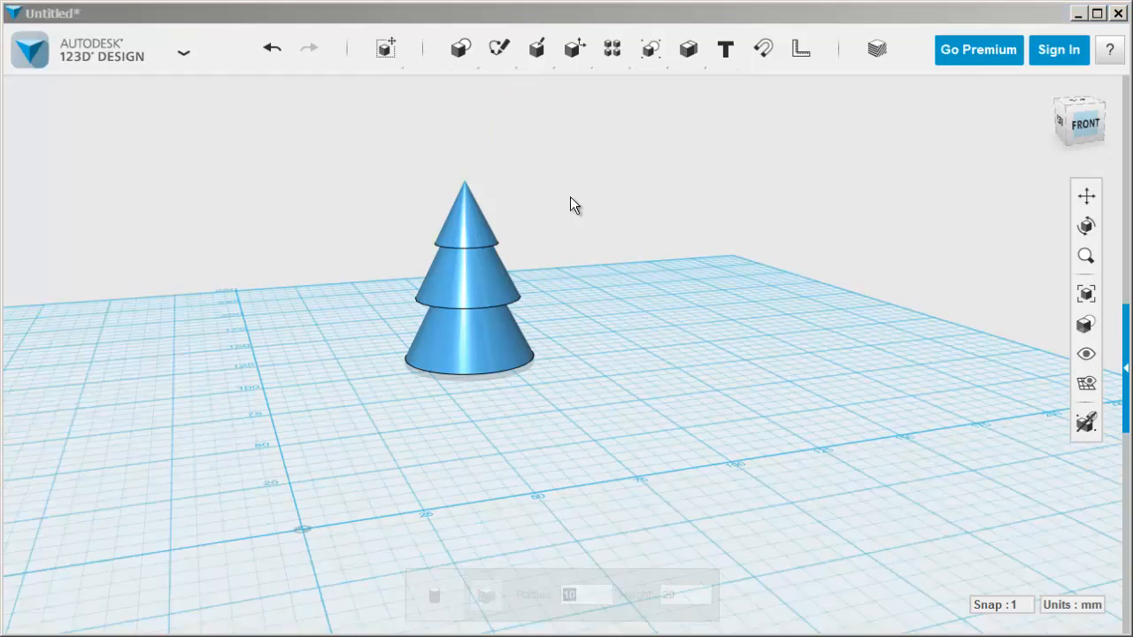
pyautogui.click(654, 399)
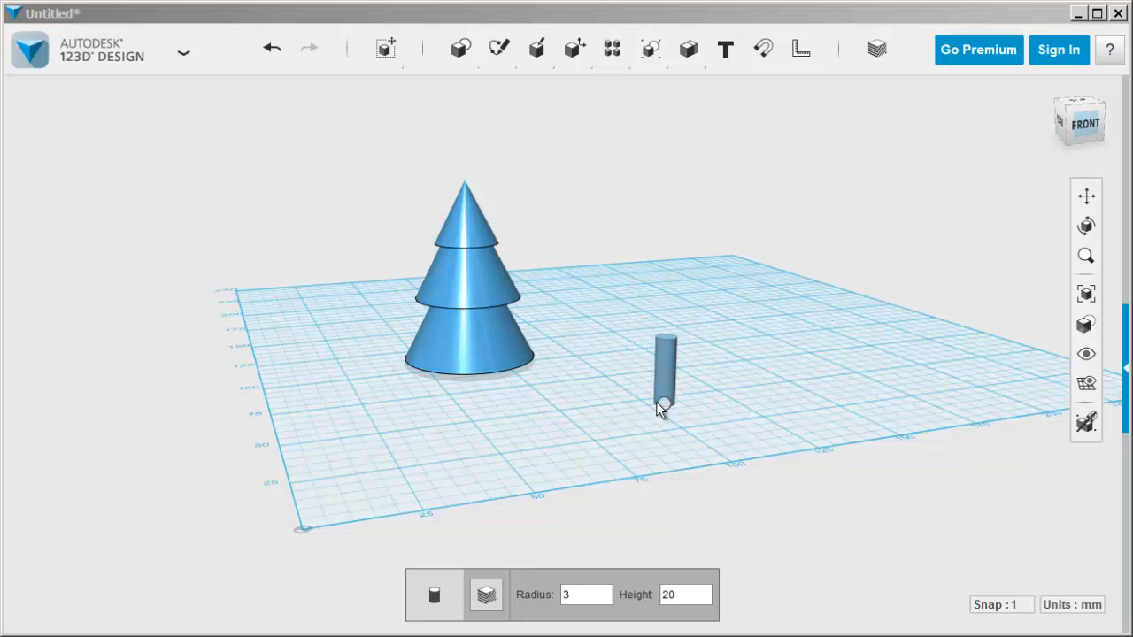
pyautogui.moveTo(664, 372); pyautogui.dragTo(486, 345)
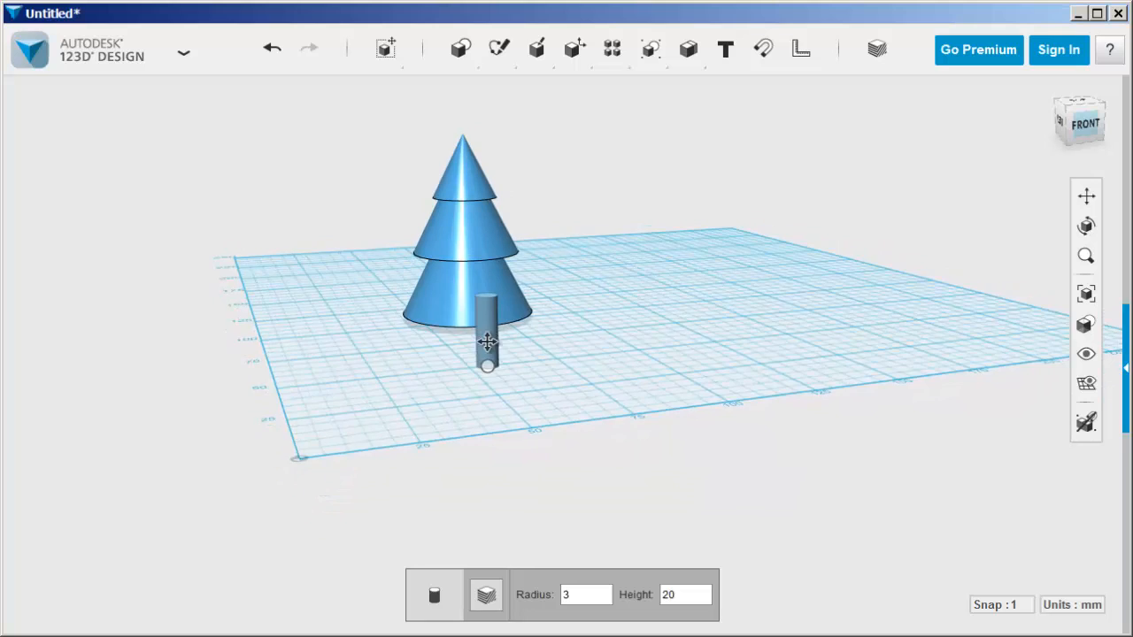
pyautogui.moveTo(486, 346); pyautogui.dragTo(408, 292)
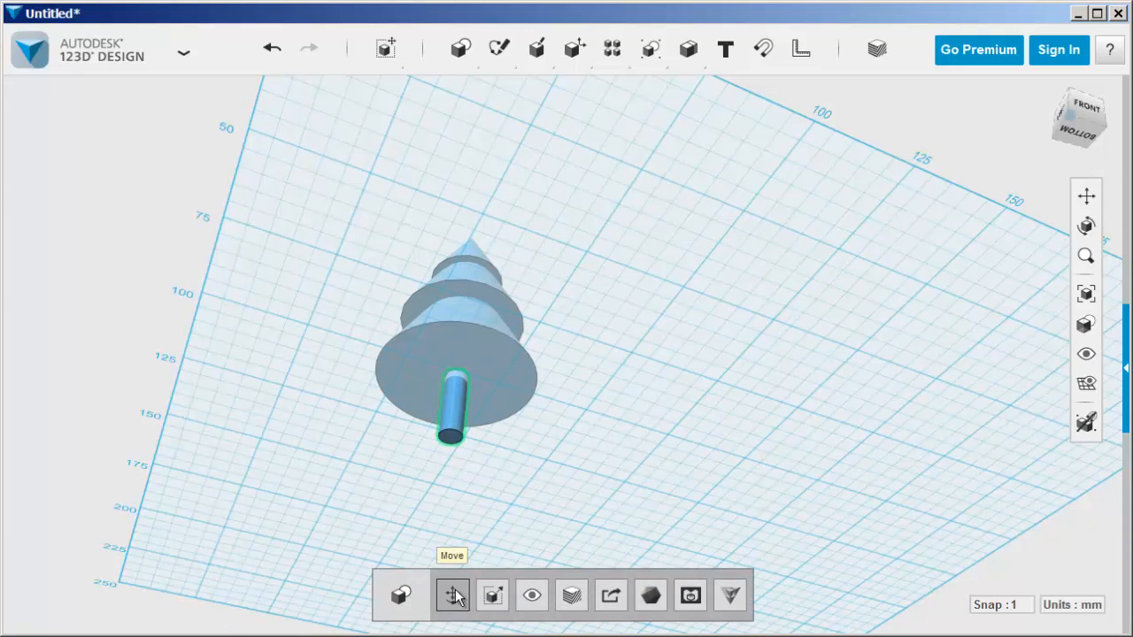
pyautogui.click(453, 595)
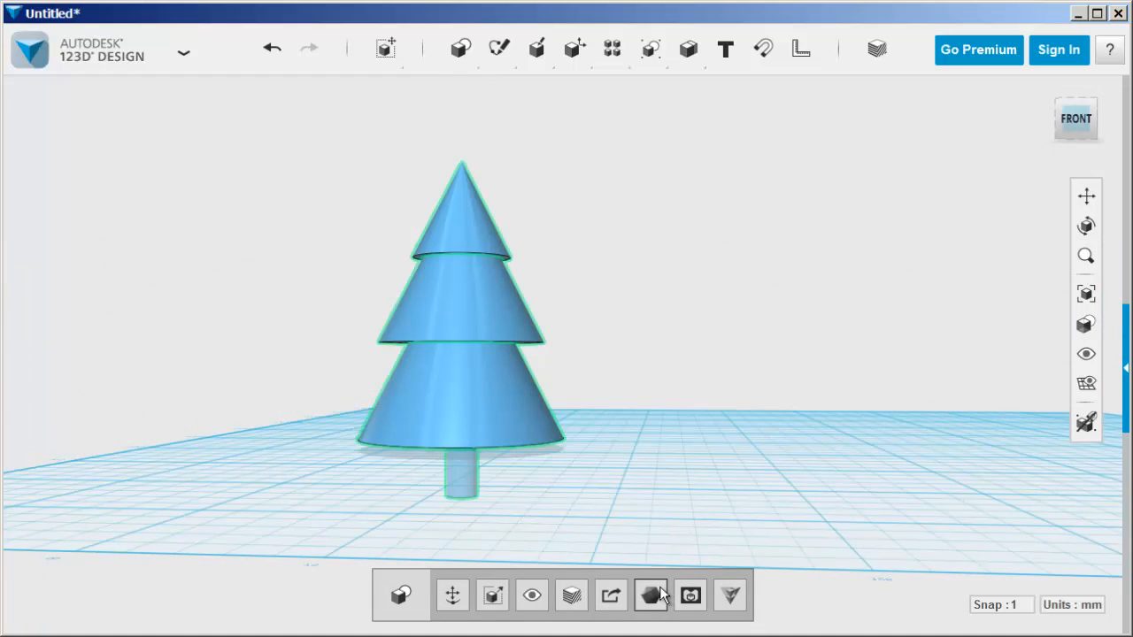
pyautogui.moveTo(566, 522)
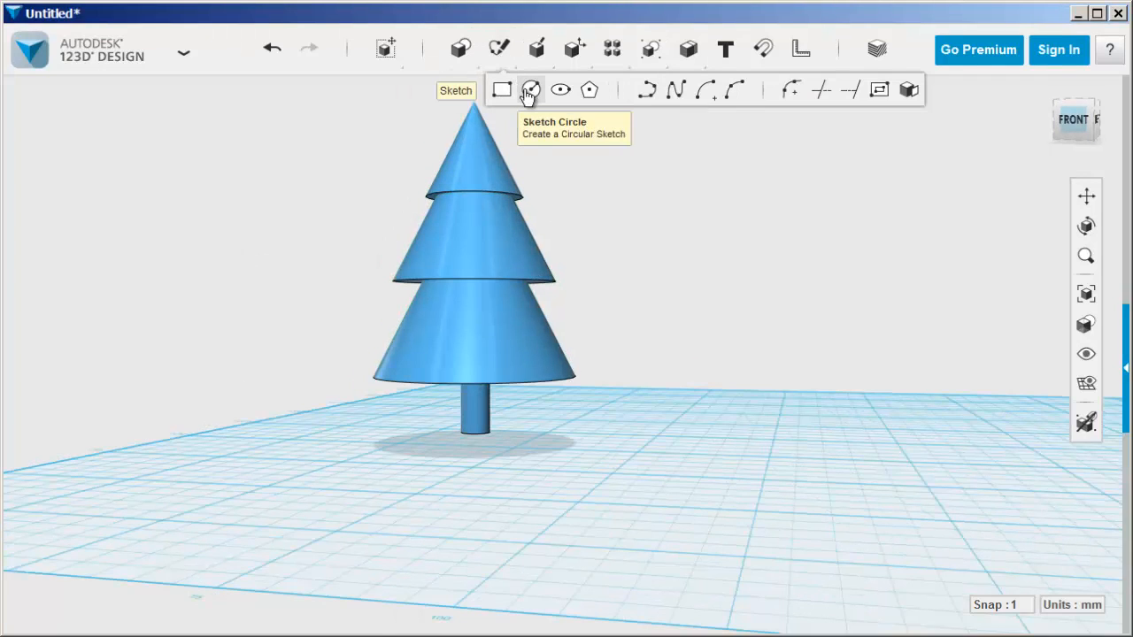
pyautogui.moveTo(670, 293)
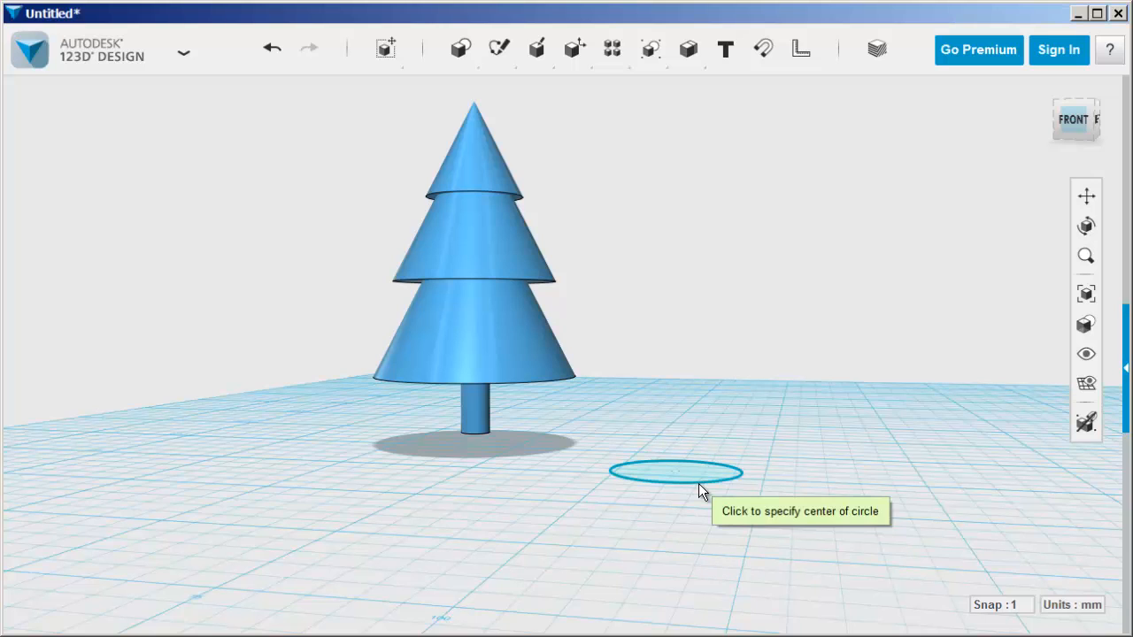
pyautogui.moveTo(655, 482)
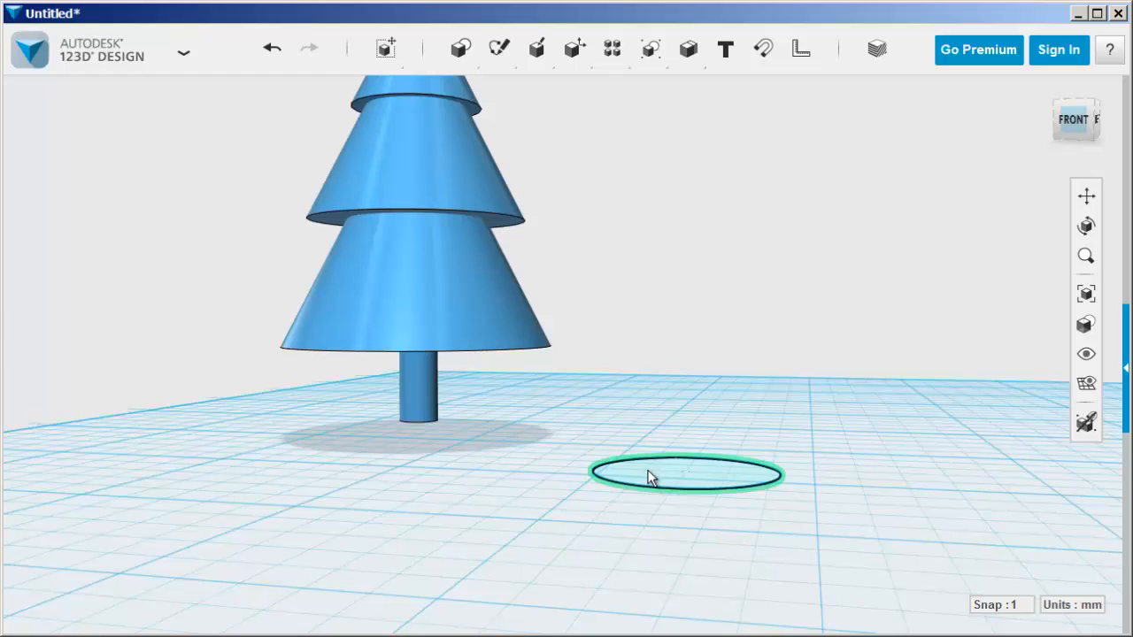
# Extrude the sketched circle upward with a taper to form the pot.
pyautogui.click(686, 476)
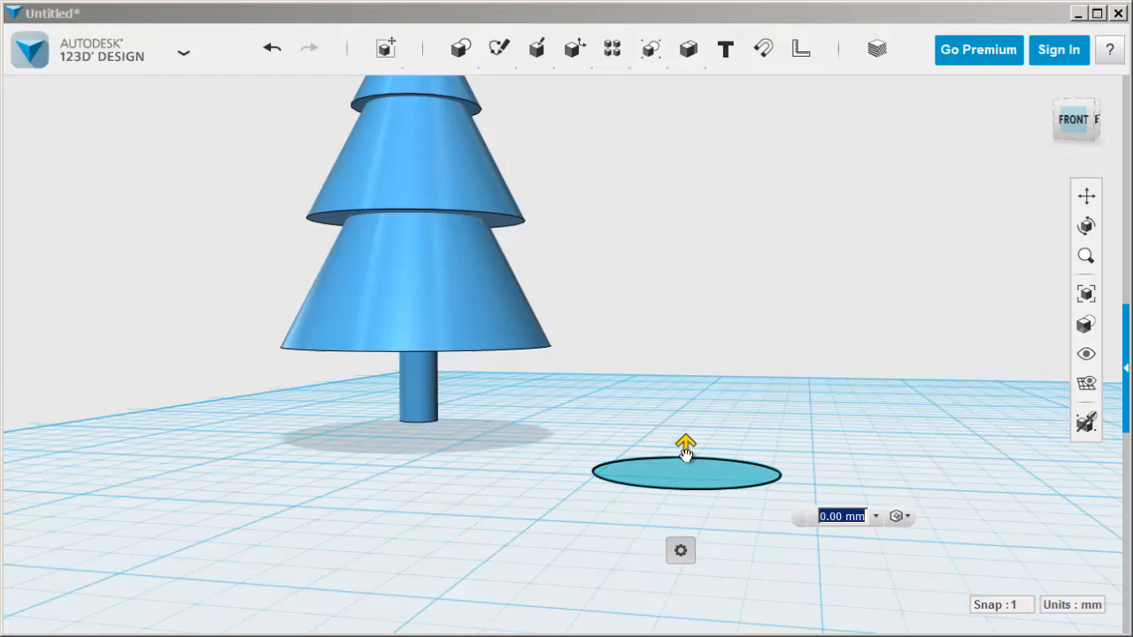
pyautogui.moveTo(686, 442); pyautogui.dragTo(686, 363)
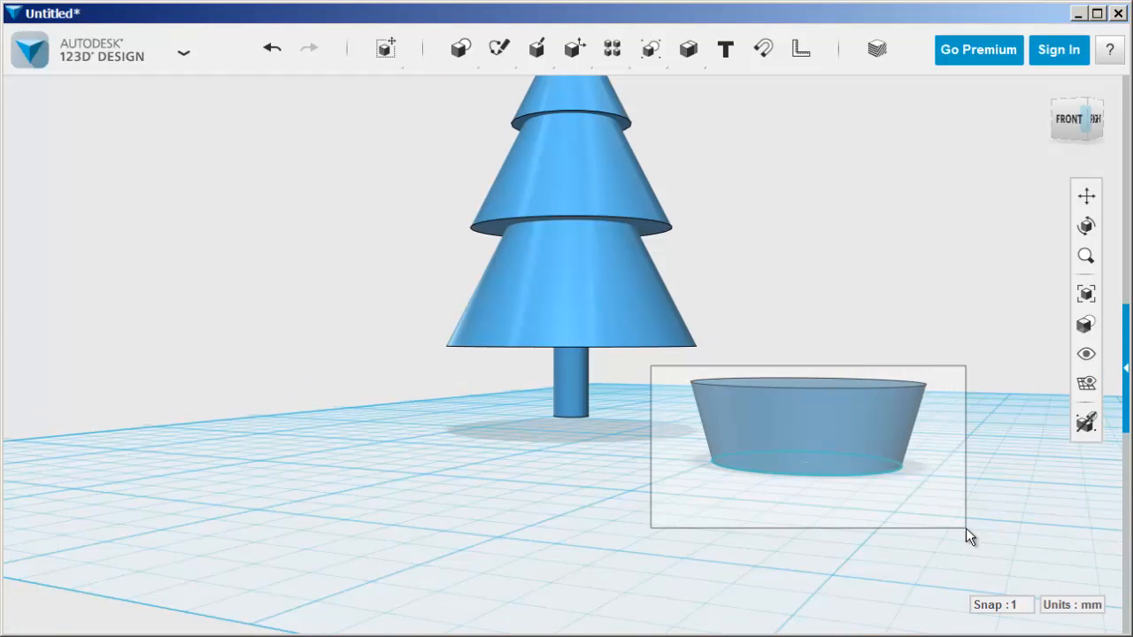
# Move the pot -22 mm to center it under the trunk, then orbit to check.
pyautogui.click(805, 424)
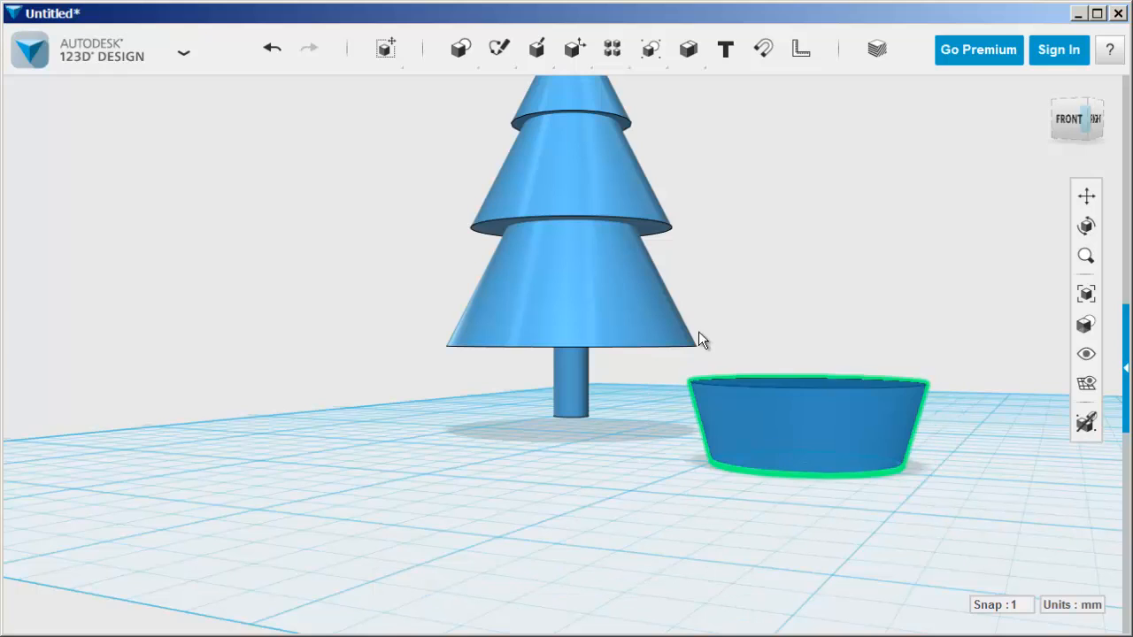
pyautogui.click(805, 425)
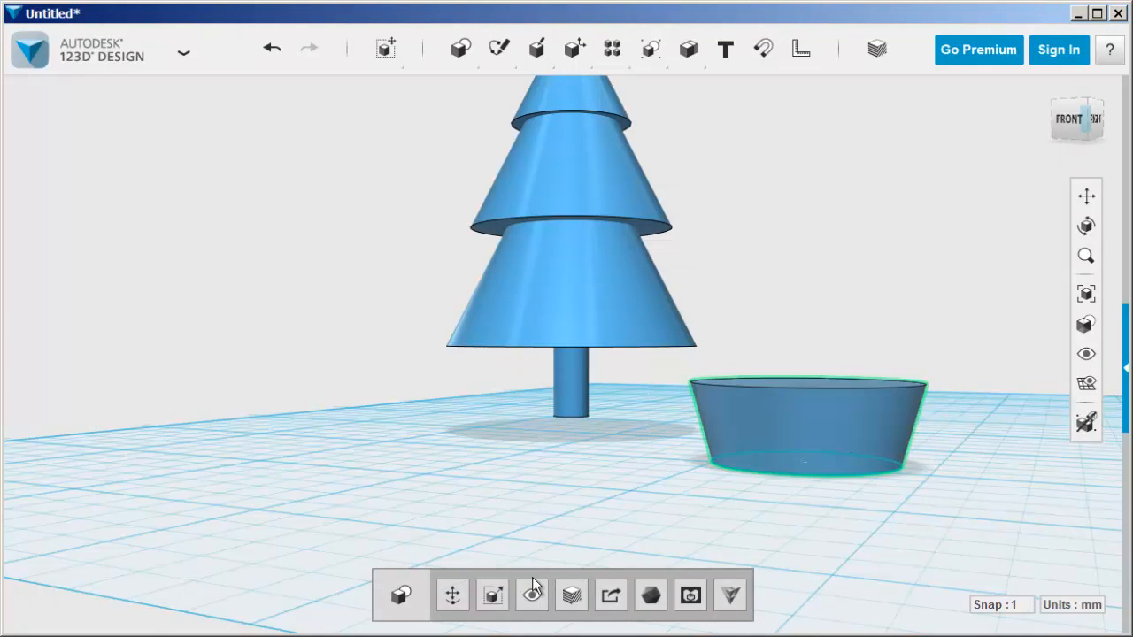
pyautogui.click(806, 424)
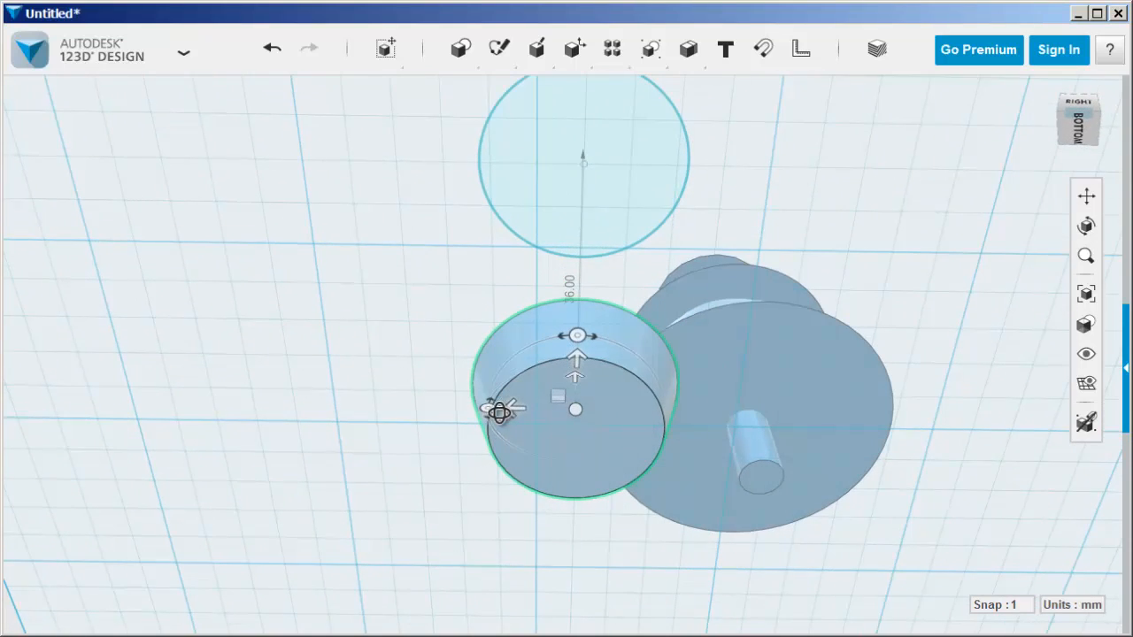
pyautogui.moveTo(500, 409); pyautogui.dragTo(681, 411)
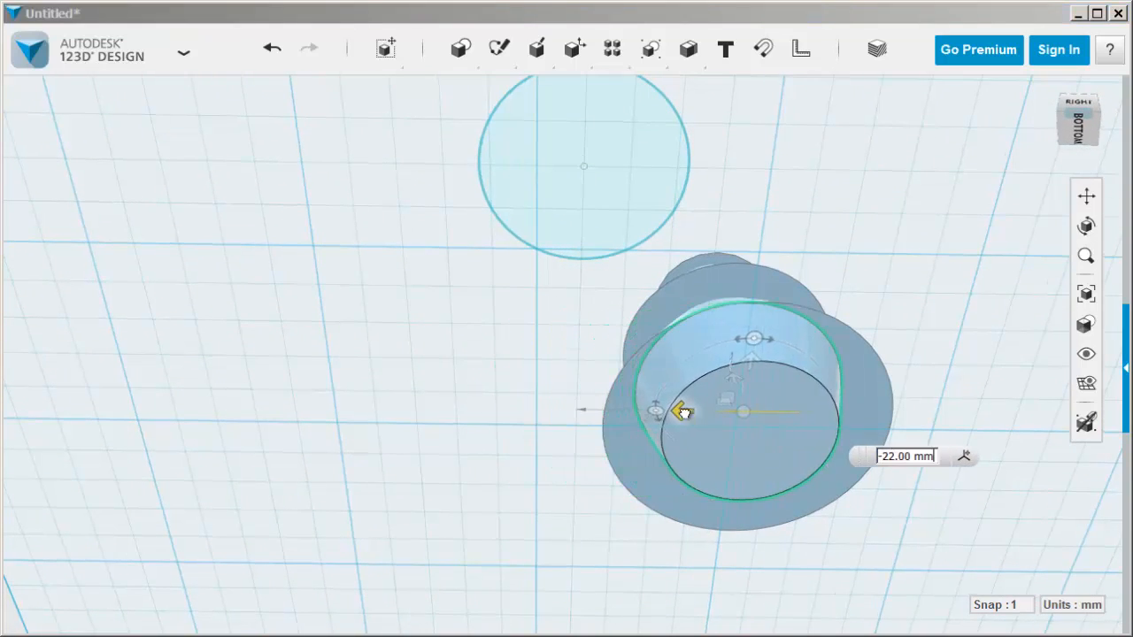
pyautogui.moveTo(682, 412); pyautogui.dragTo(747, 394)
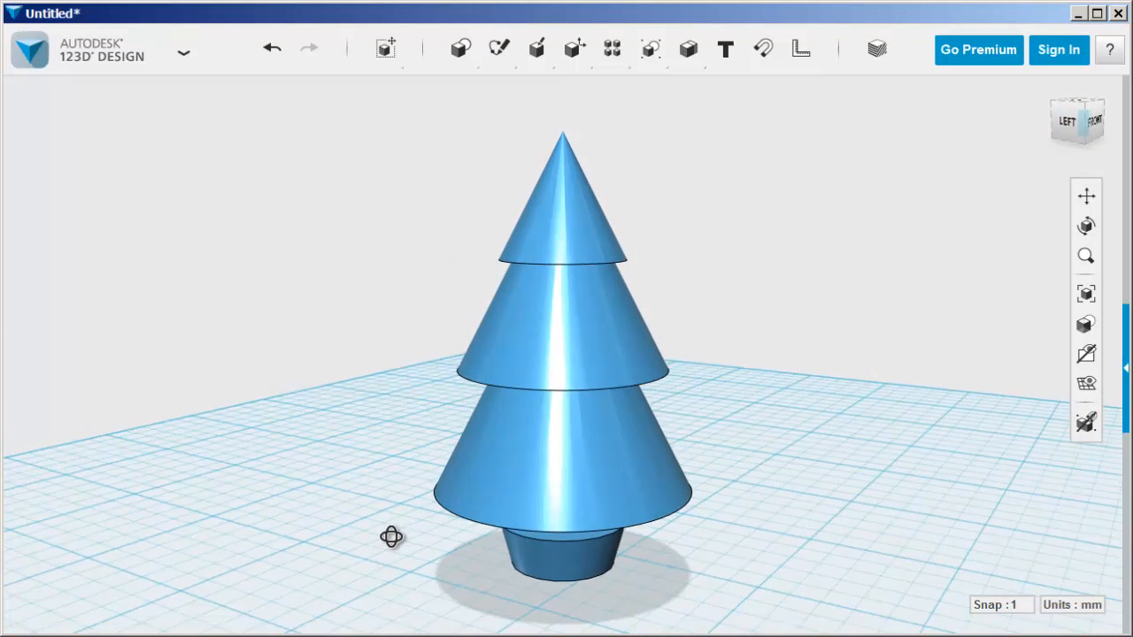
pyautogui.moveTo(391, 536); pyautogui.dragTo(628, 501)
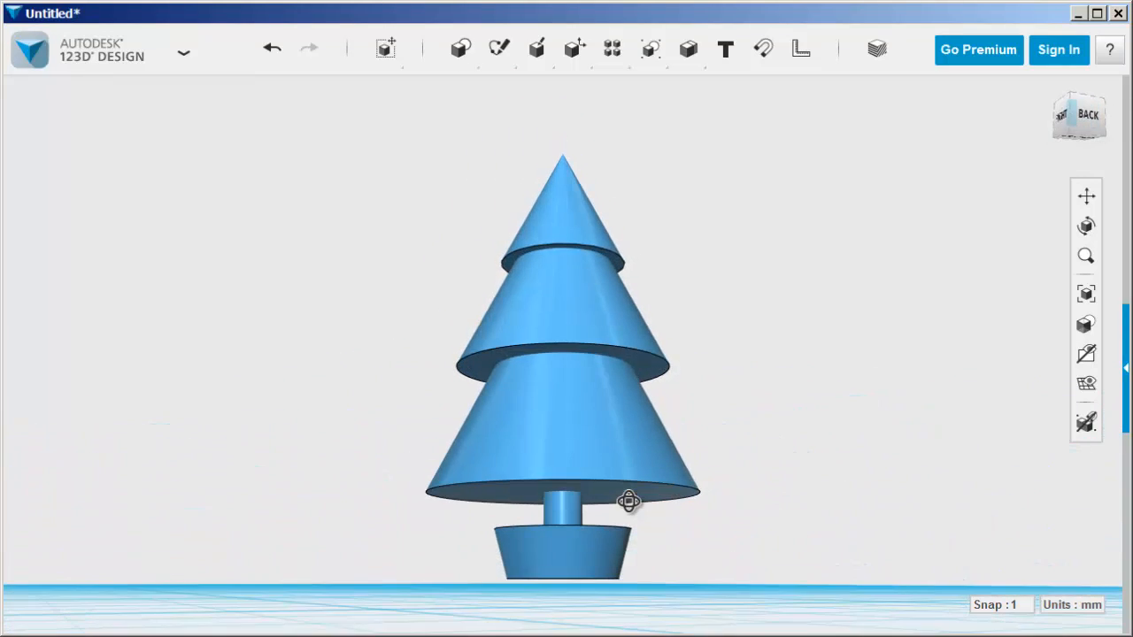